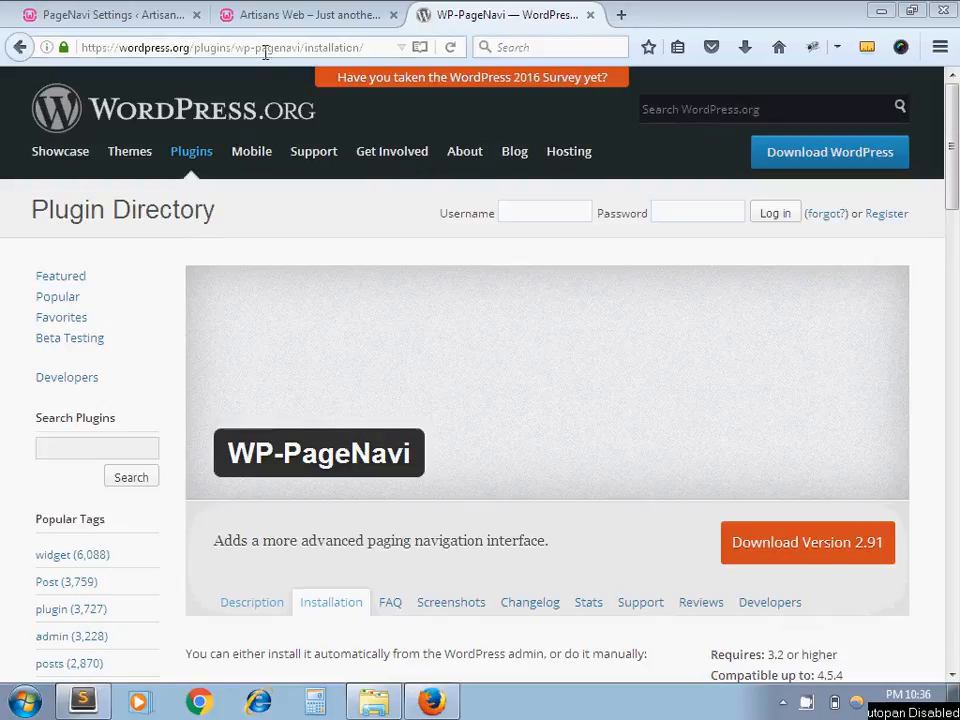
mouse_move(305, 14)
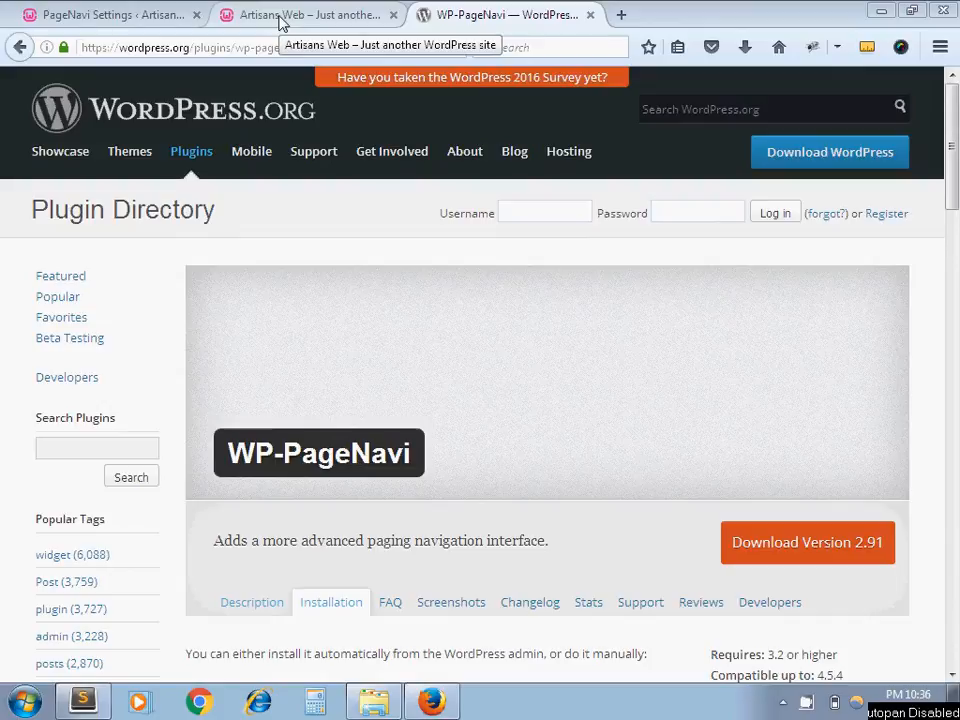
Step: Open page 2 of the Artisans Web blog via 'Older posts' and view its plain navigation links
left_click(305, 14)
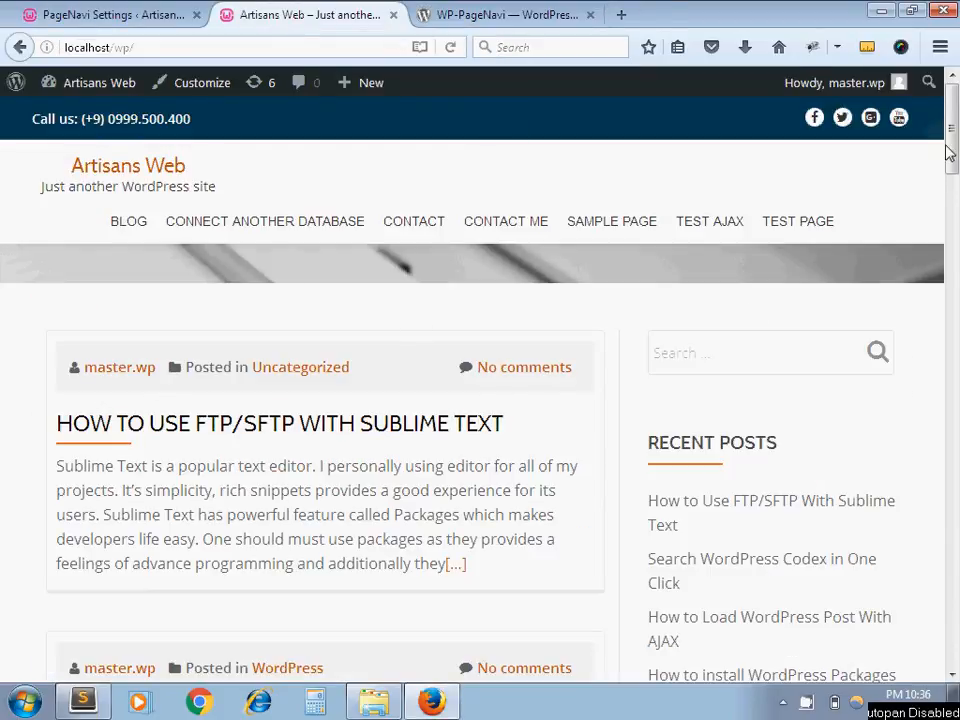
scroll("down", 3)
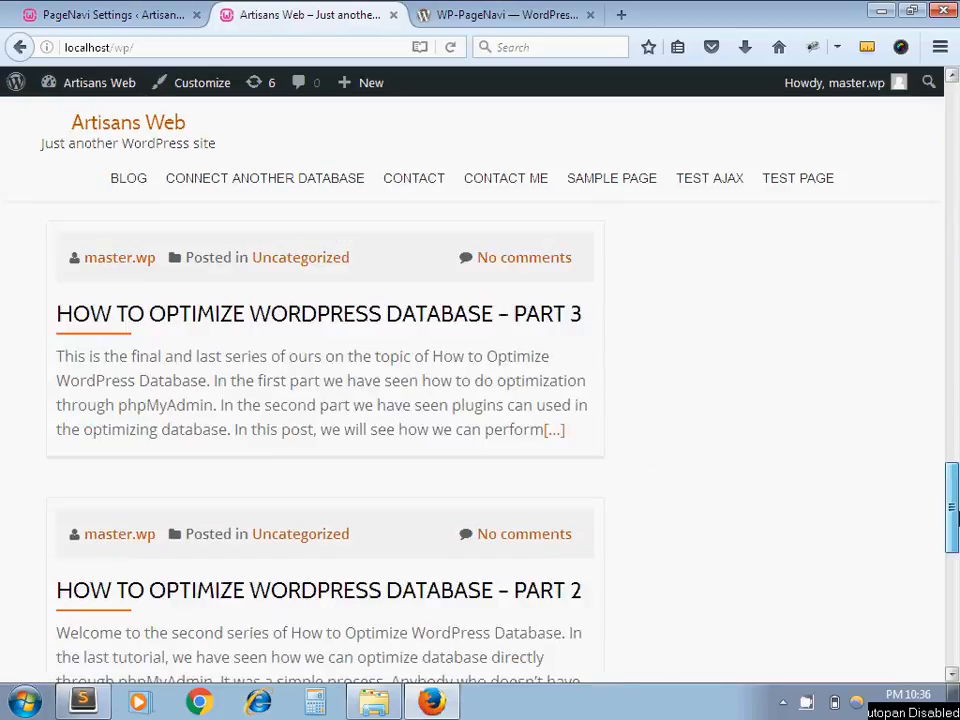
scroll("down", 3)
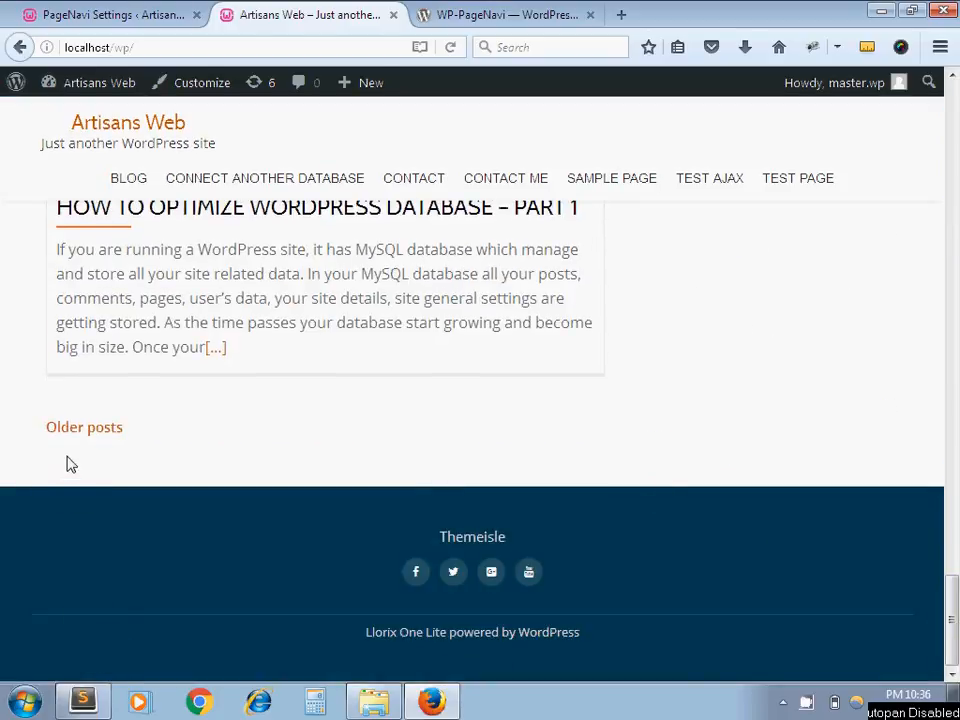
mouse_move(84, 427)
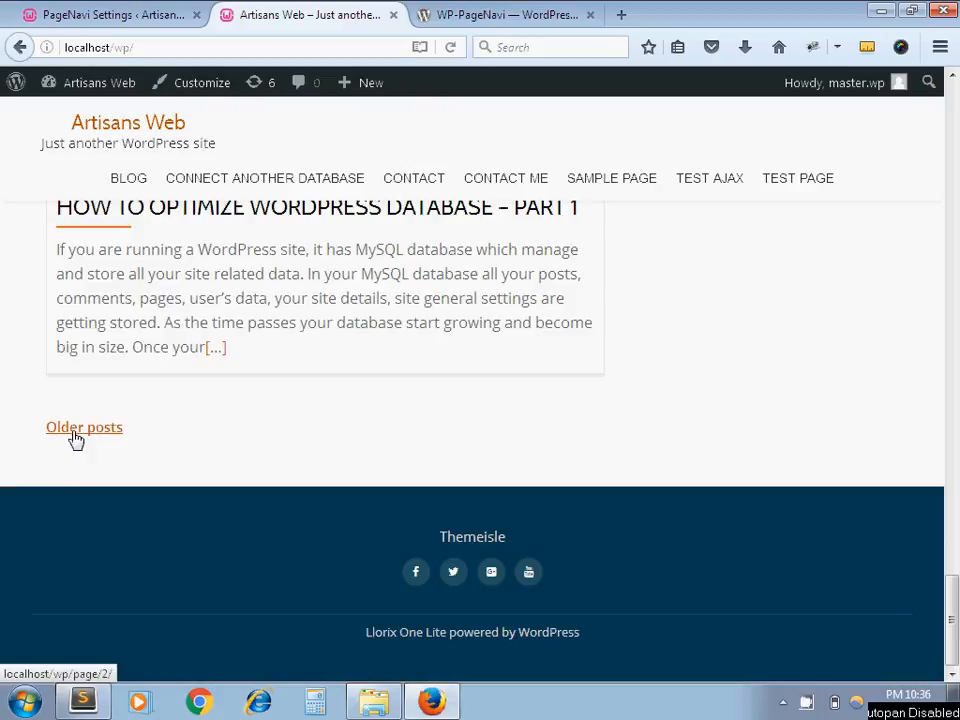
left_click(84, 427)
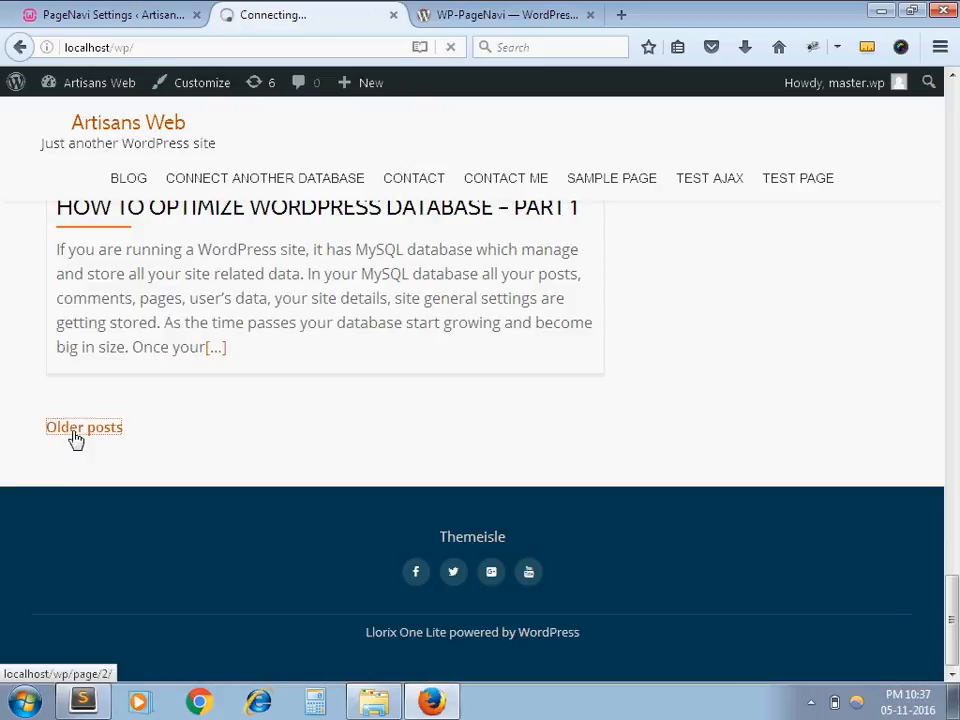
left_click(84, 427)
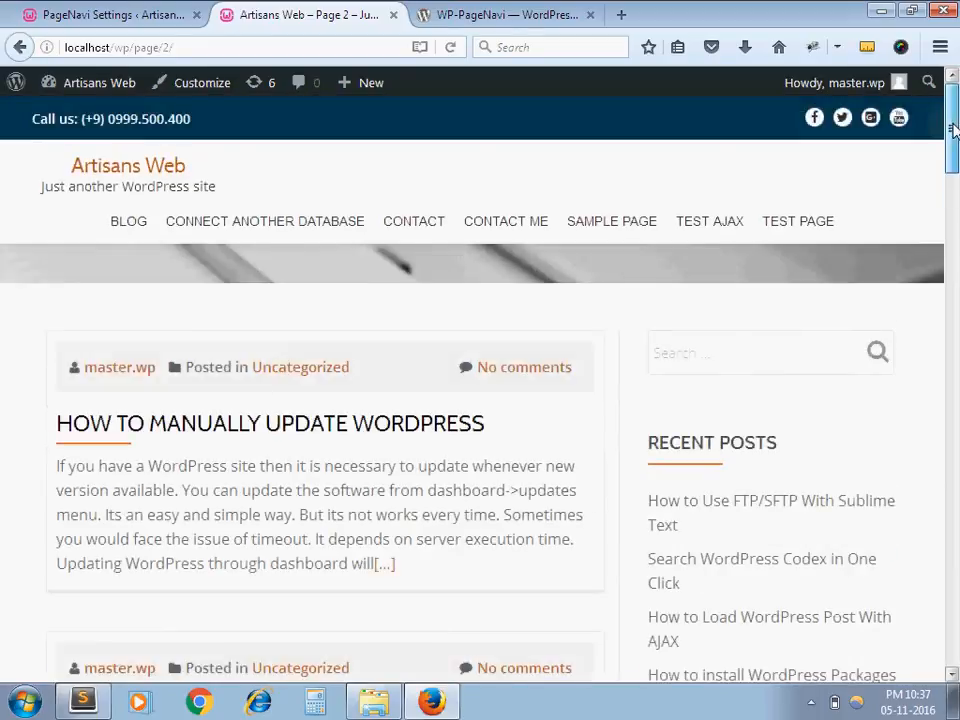
scroll("down", 3)
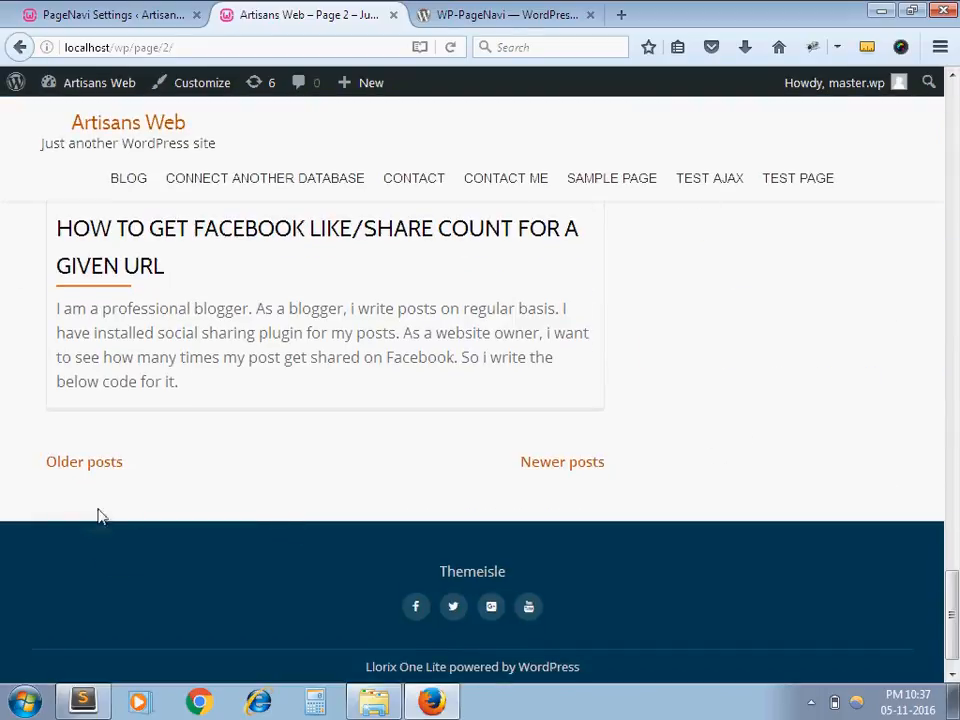
mouse_move(562, 461)
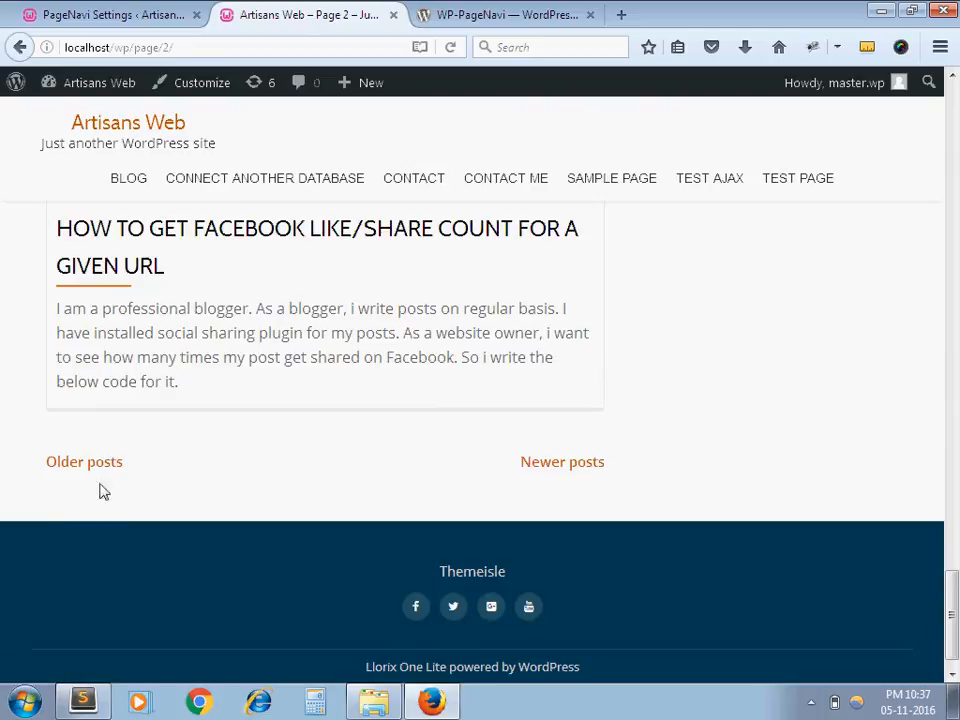
mouse_move(303, 478)
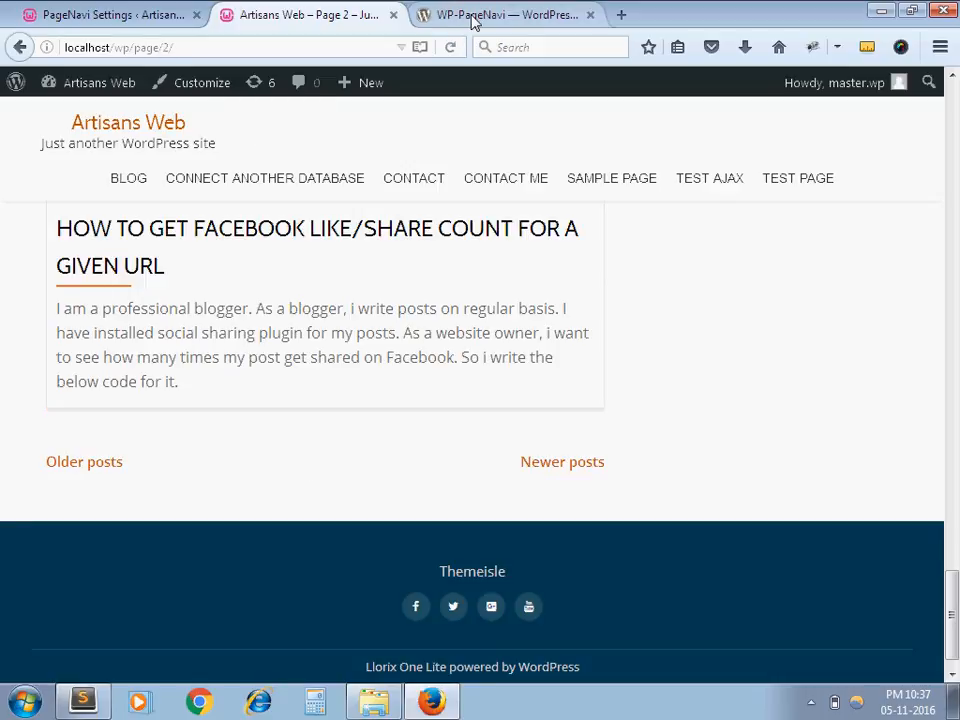
left_click(505, 14)
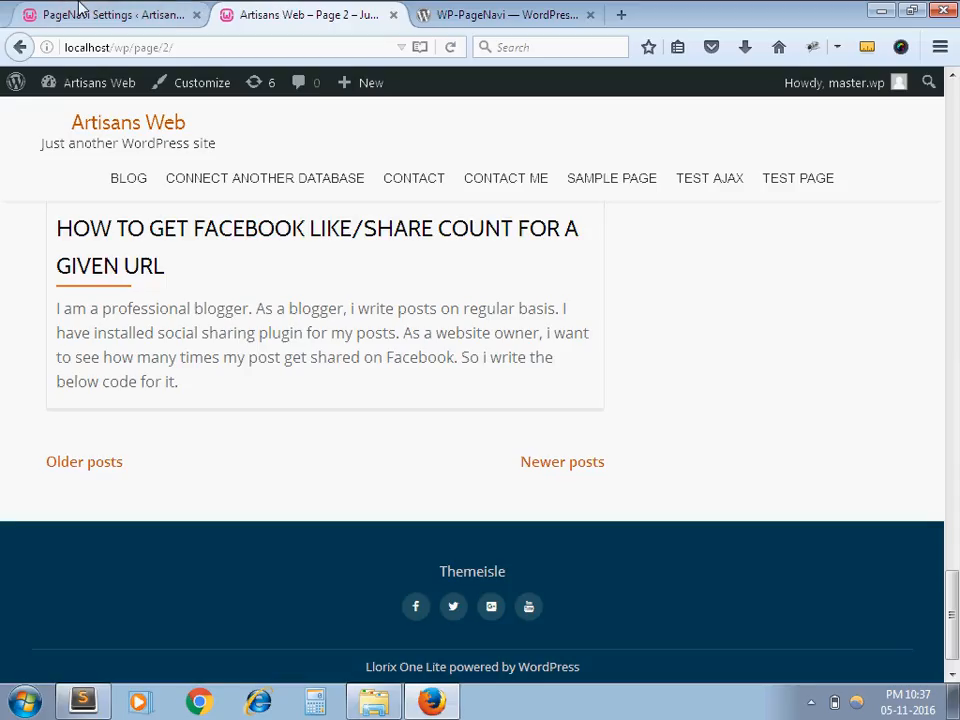
Step: Save the PageNavi settings with their default navigation text and options
left_click(108, 14)
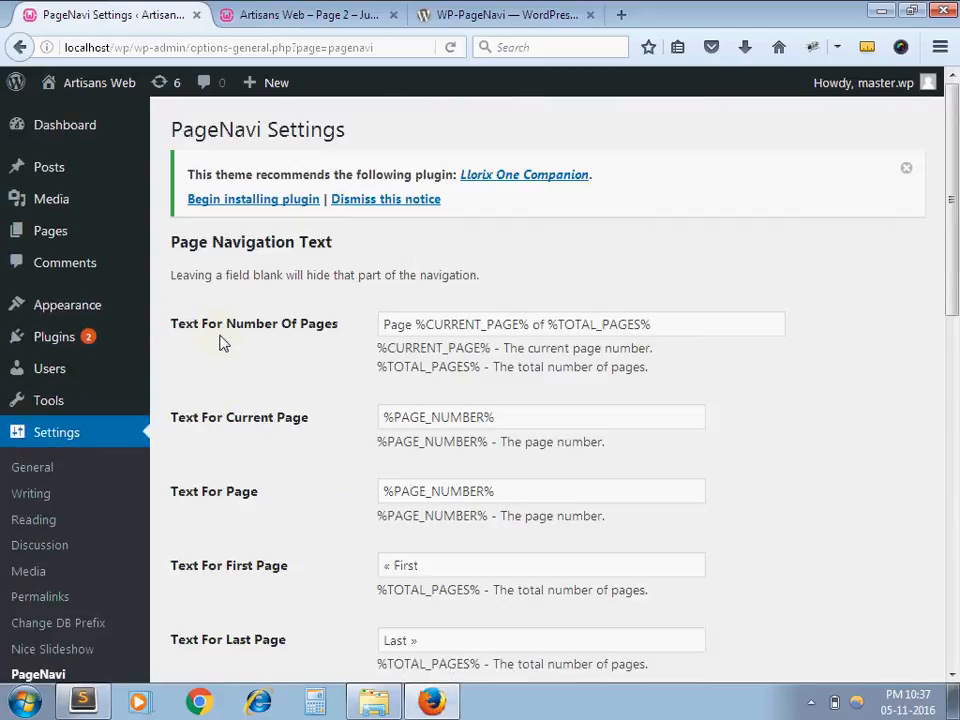
mouse_move(205, 143)
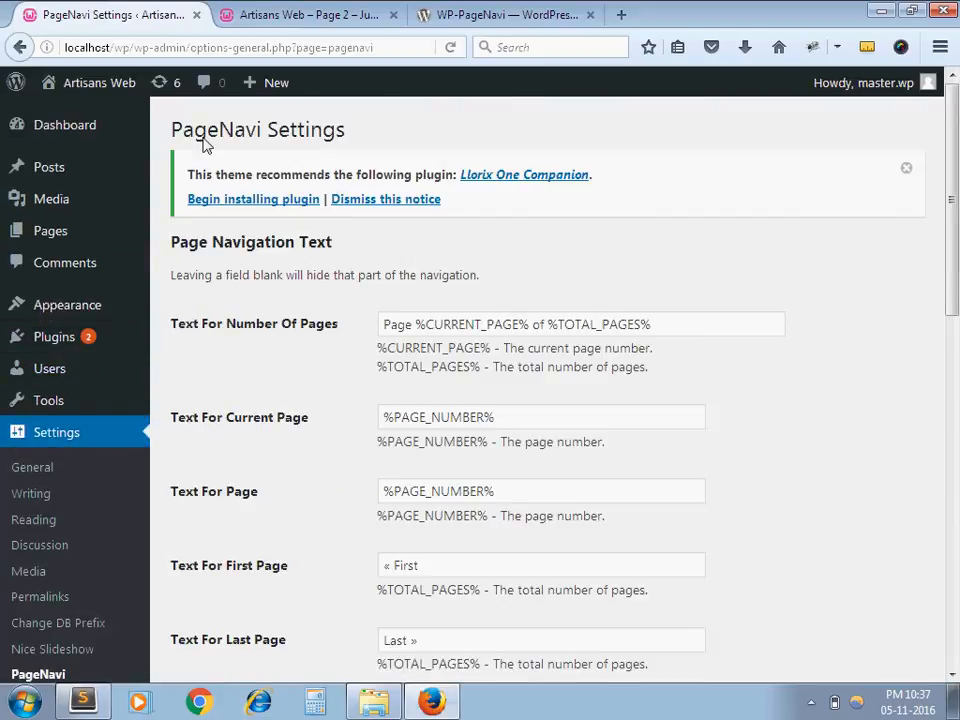
mouse_move(363, 376)
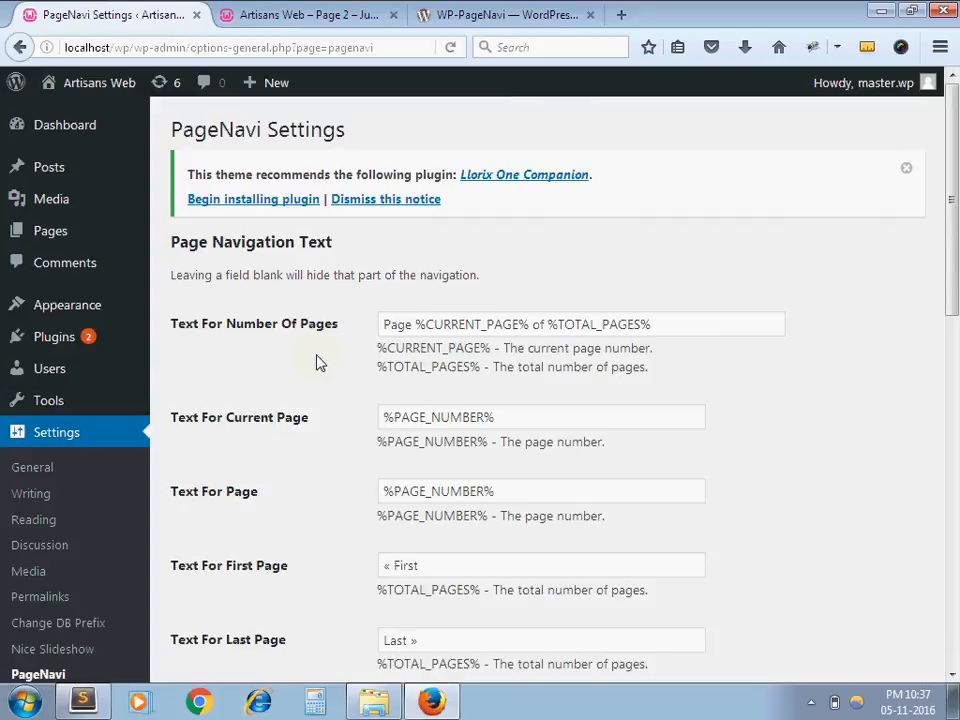
scroll("down", 3)
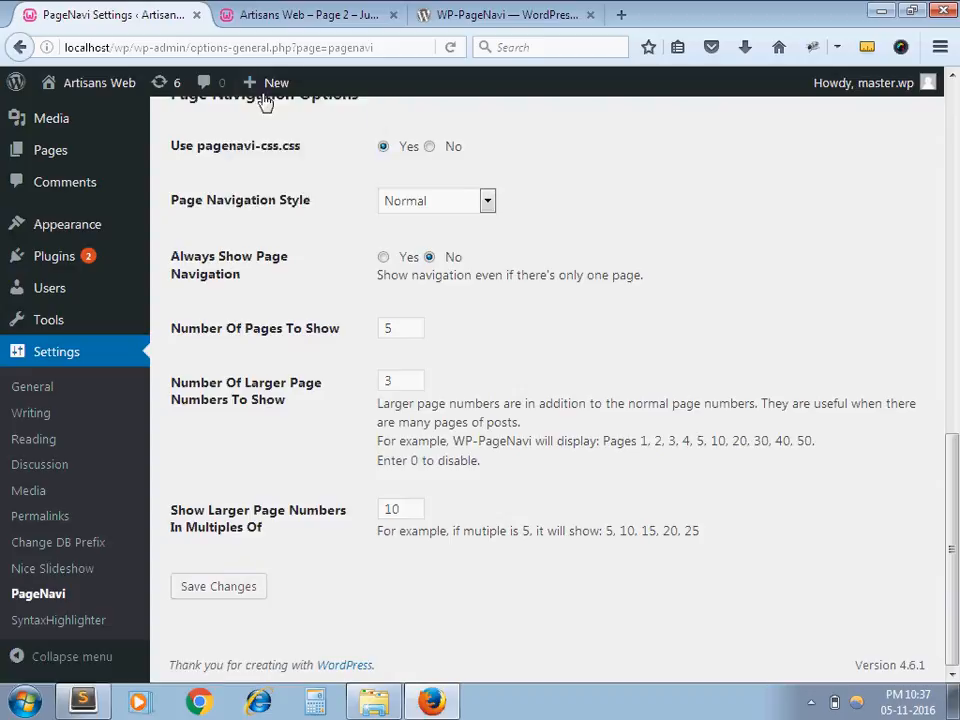
left_click(218, 586)
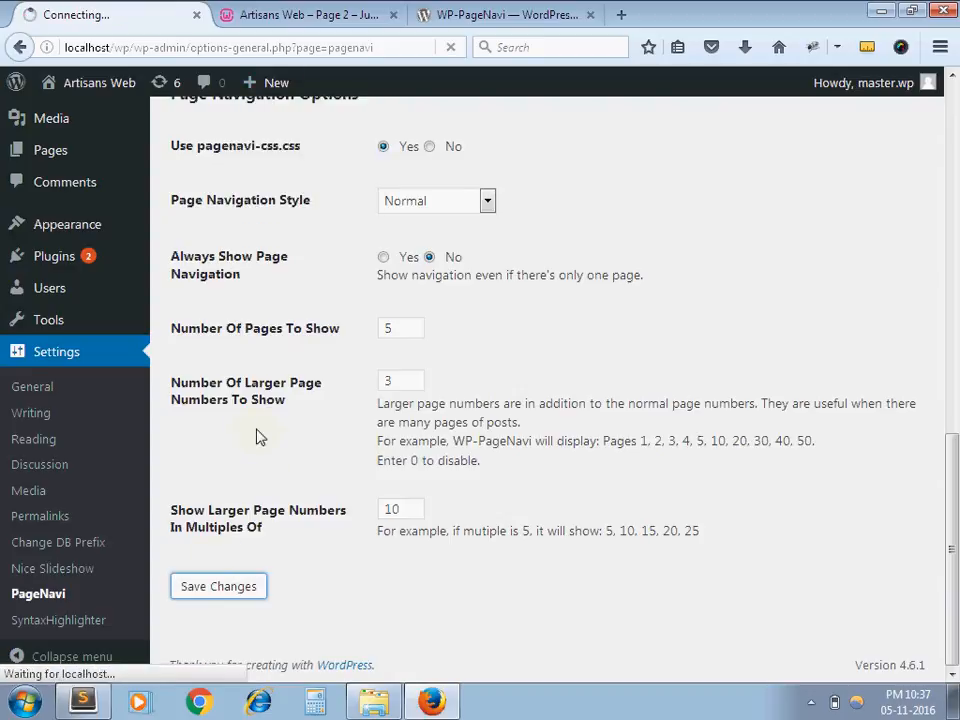
left_click(218, 586)
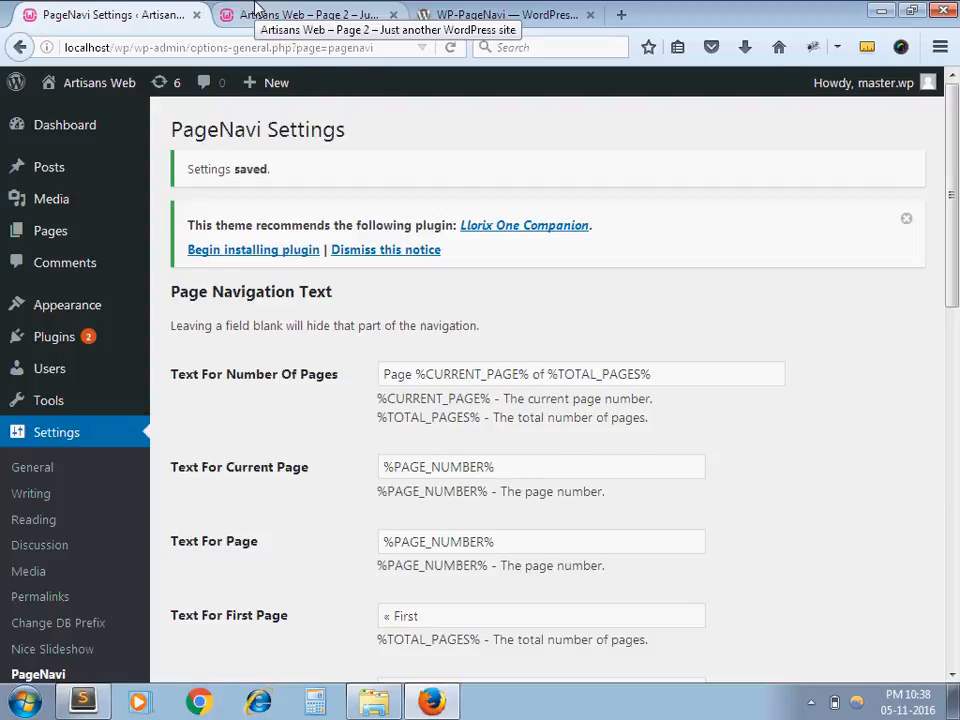
Step: Go back from page 2 to the Artisans Web homepage via the site title
left_click(300, 14)
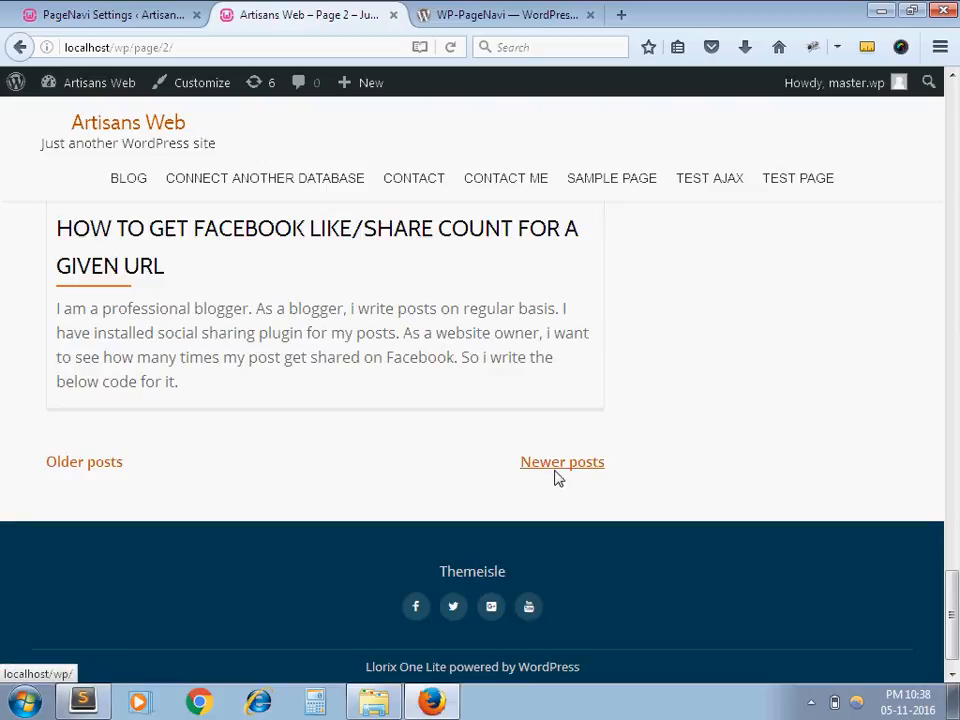
mouse_move(128, 122)
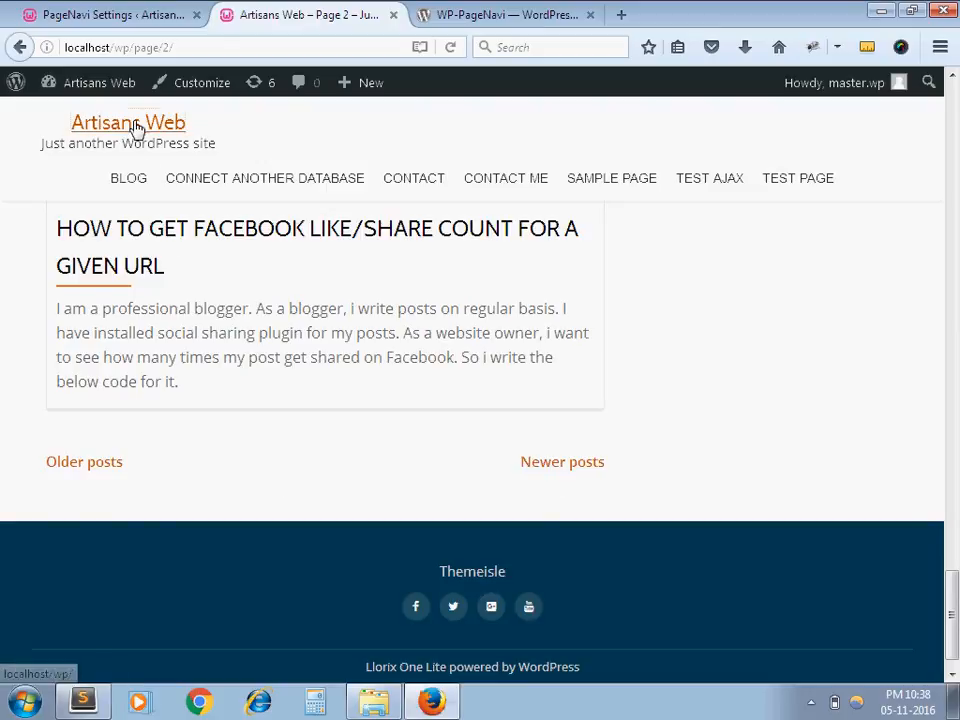
left_click(128, 122)
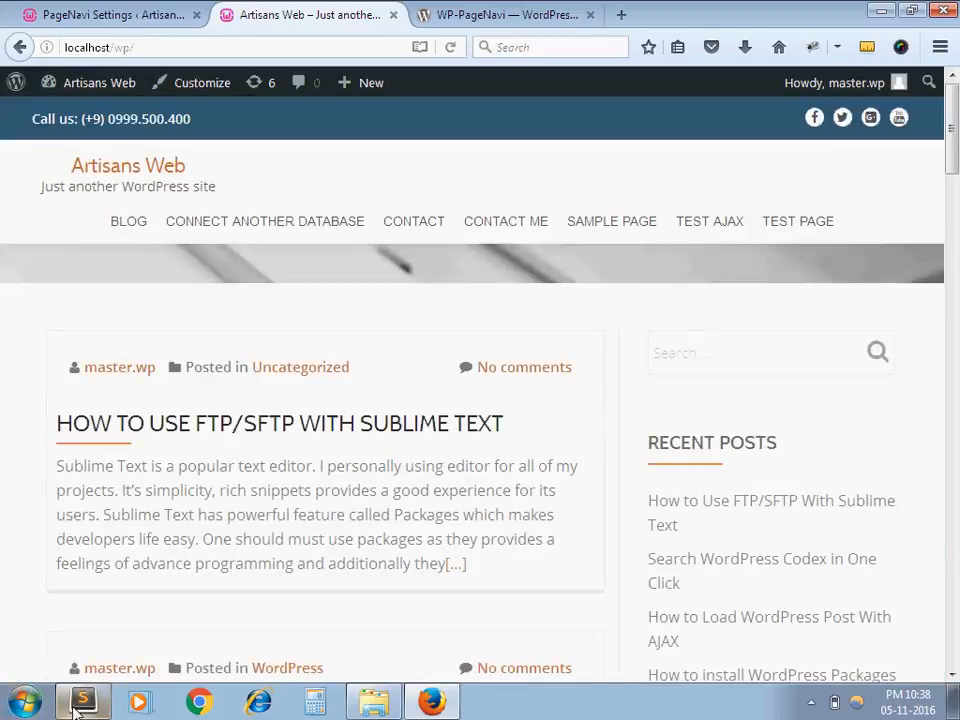
Step: In home.php, prefix the_posts_navigation() on line 76 with // to comment it out
left_click(82, 700)
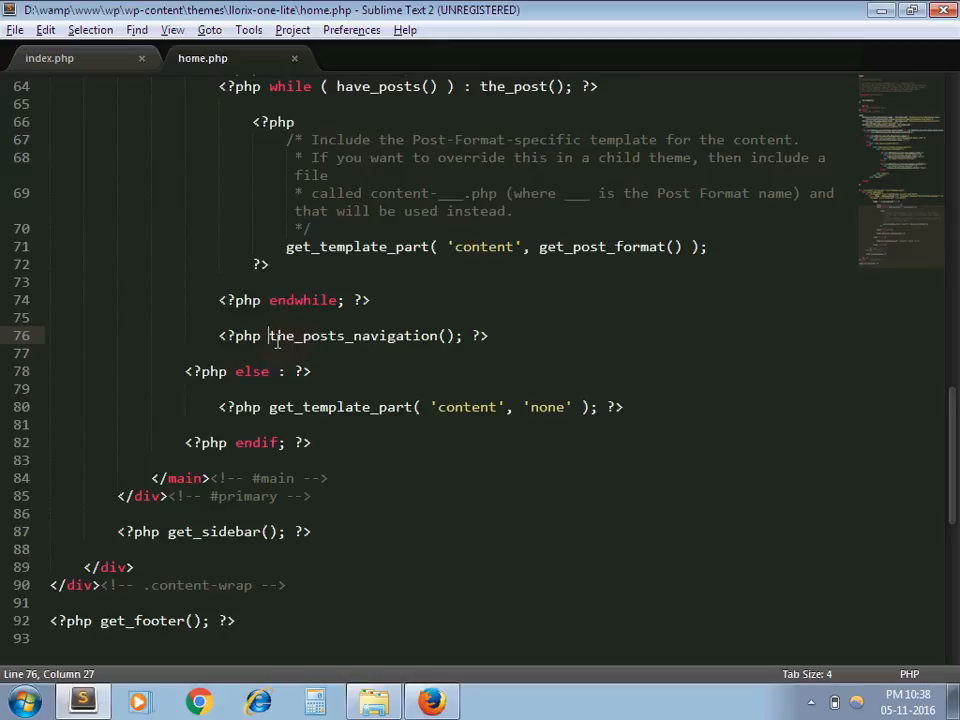
mouse_move(400, 385)
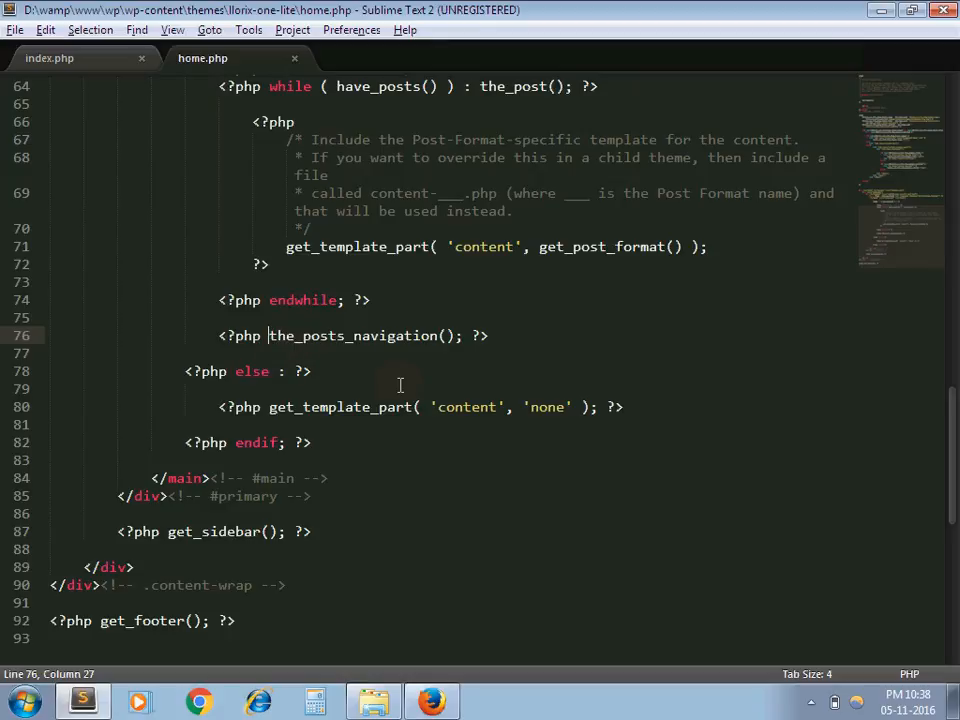
type("//")
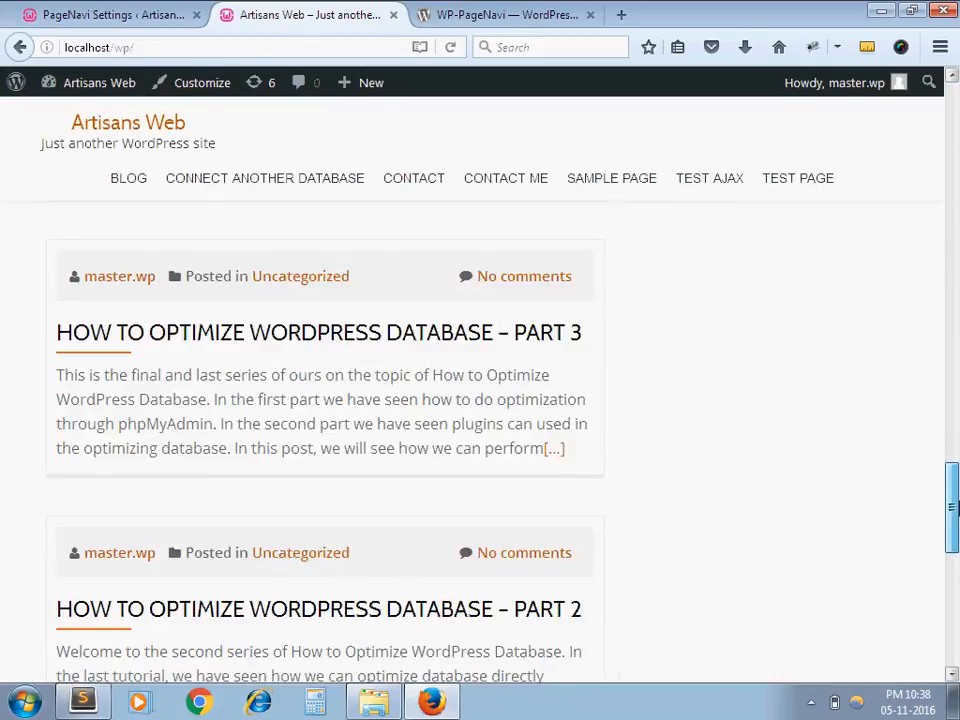
scroll("down", 3)
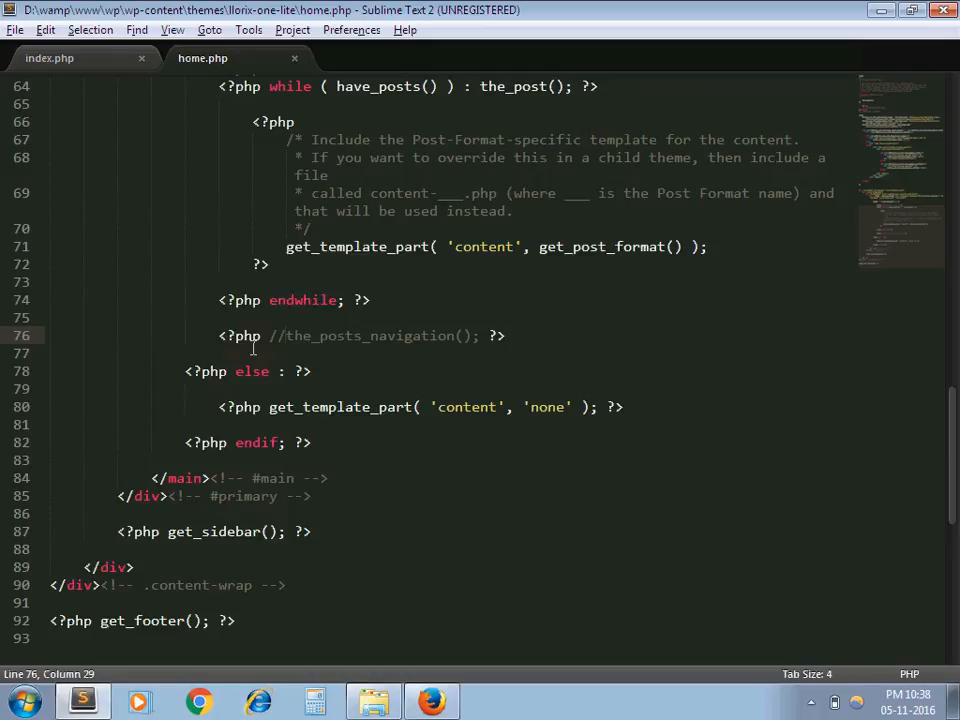
Step: Add <?php wp_pagenavi(); ?> on a new line 77 of home.php
left_click(550, 335)
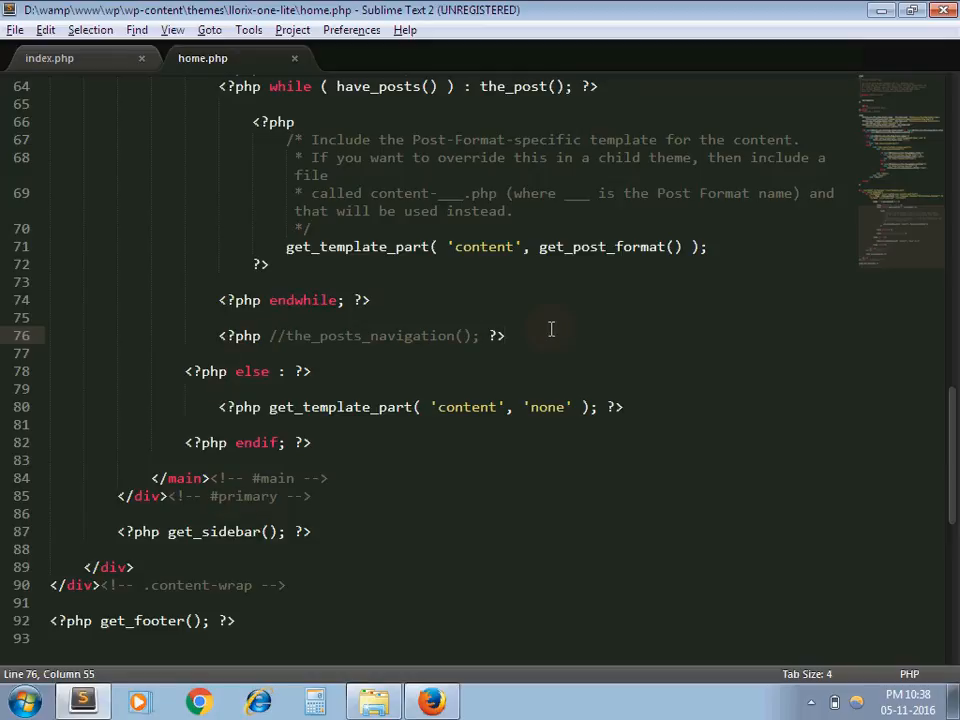
type("php")
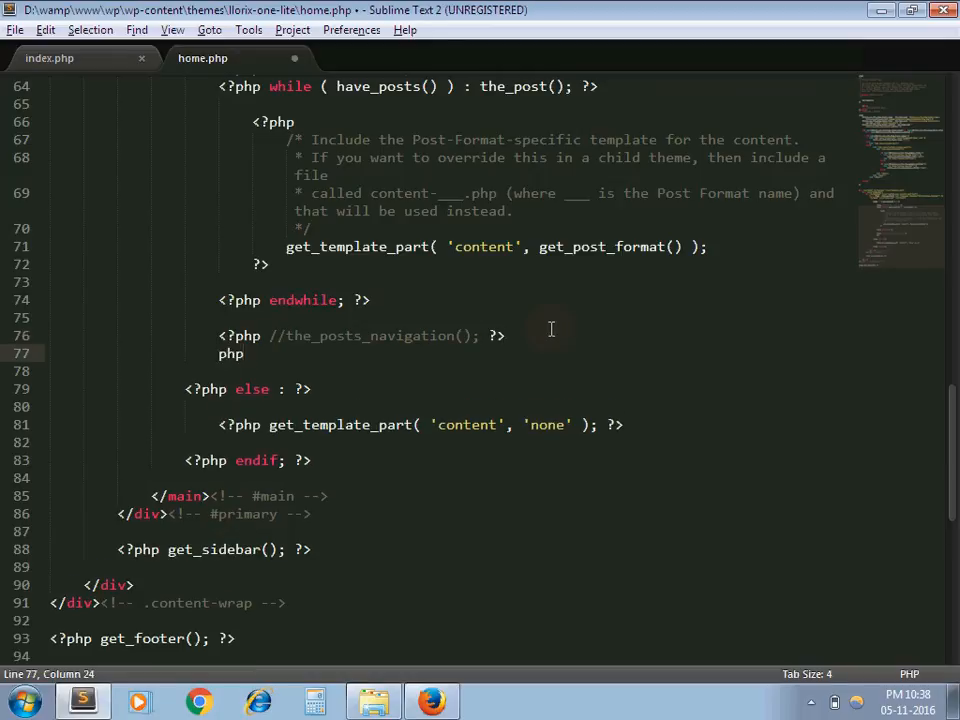
type("wp_page ?>")
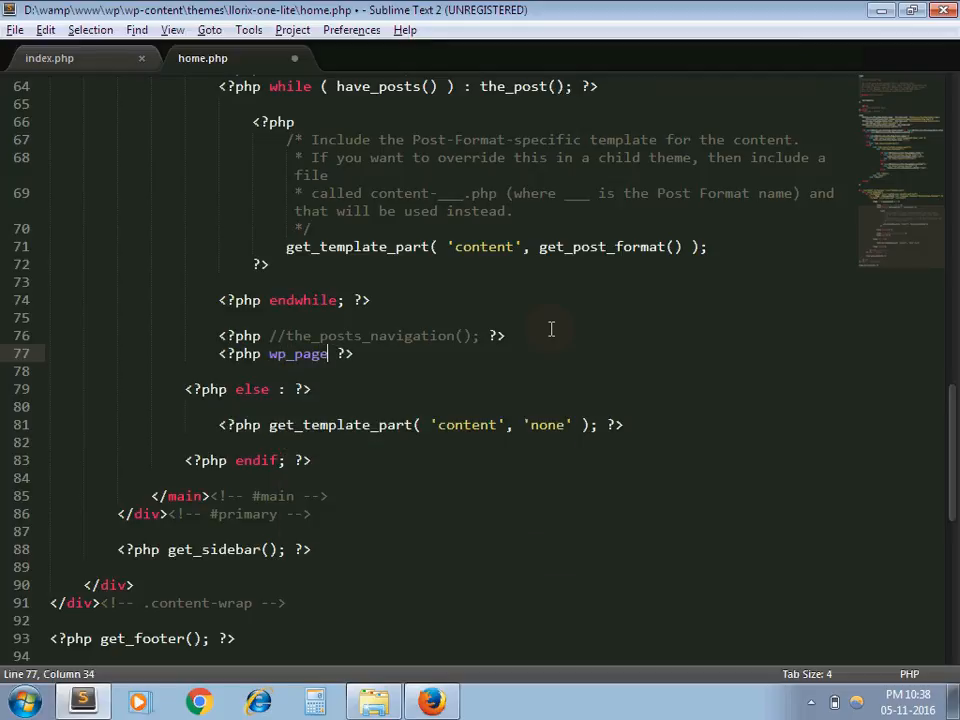
type("navi()")
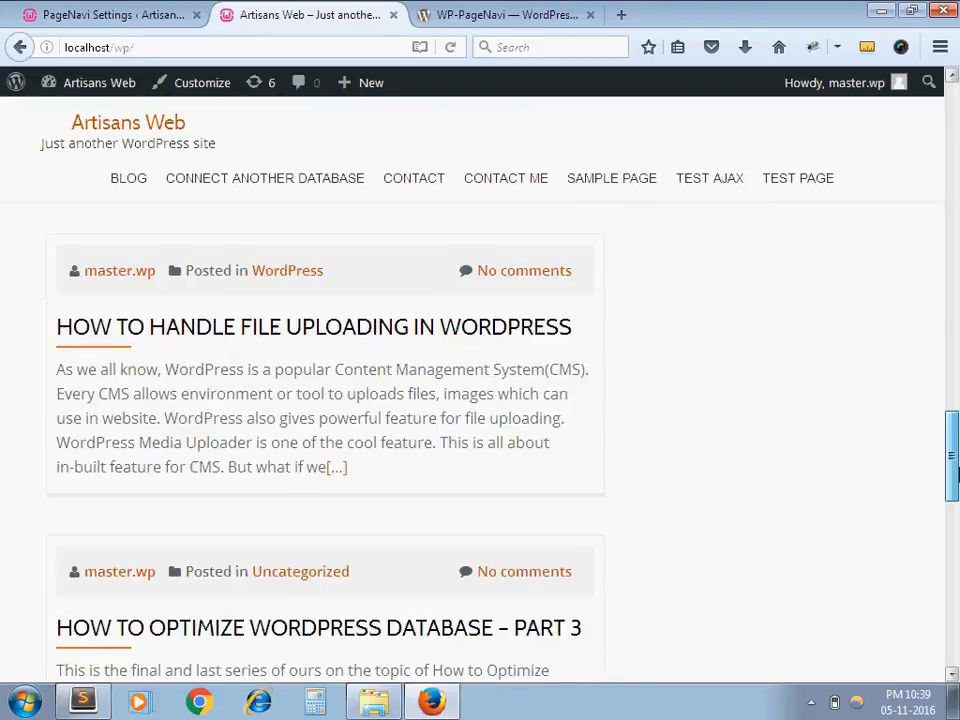
Step: Reload the homepage and scroll to the 'Page 1 of 4' numbered pagination
scroll("down", 3)
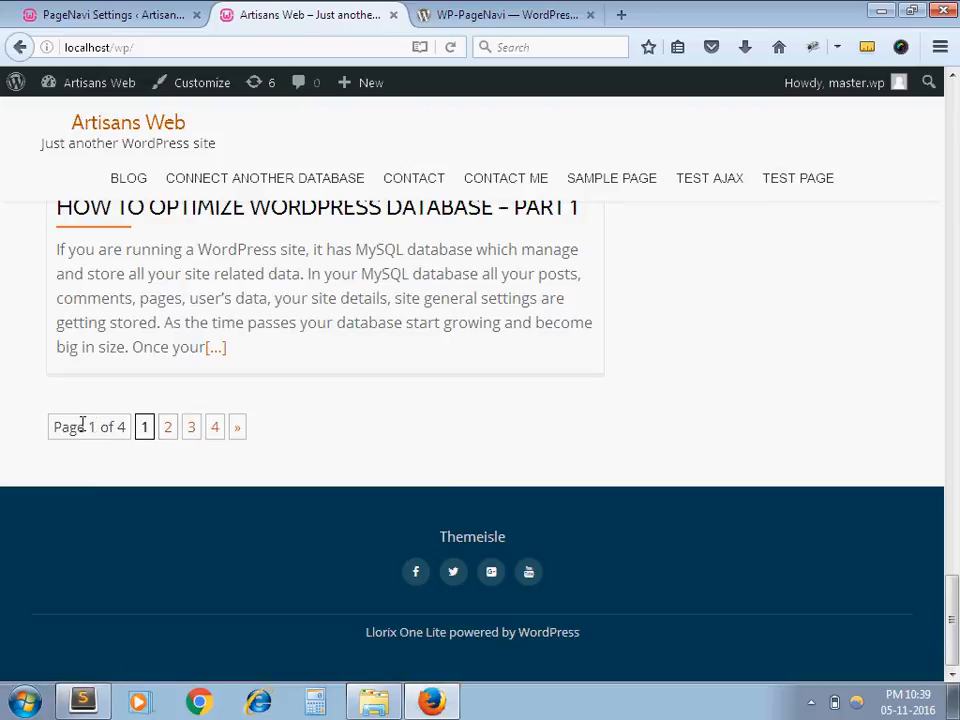
mouse_move(310, 441)
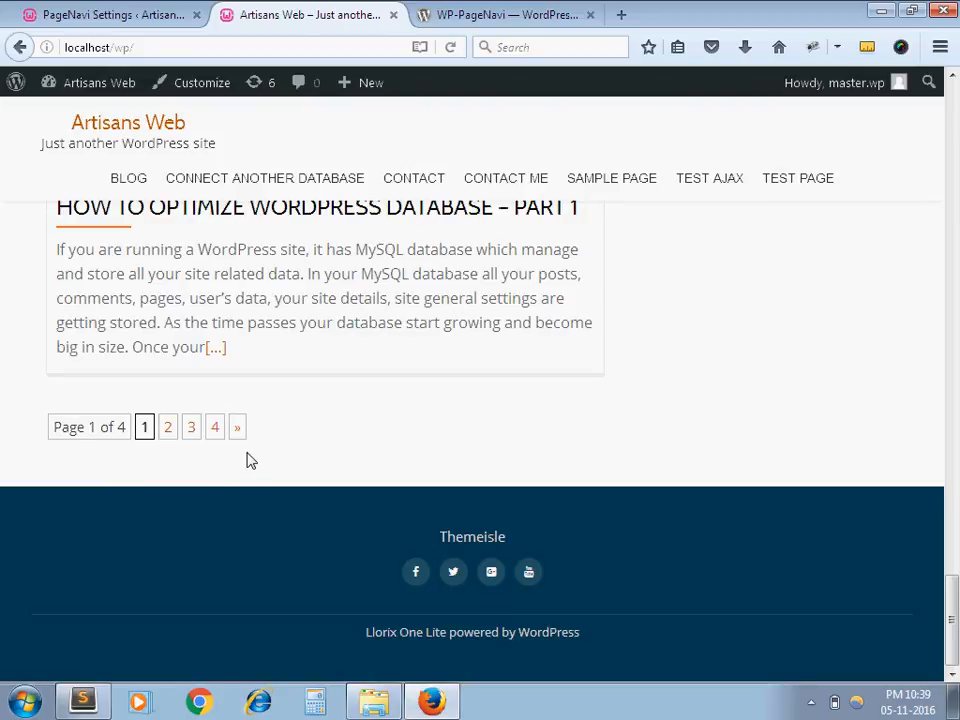
left_click(505, 14)
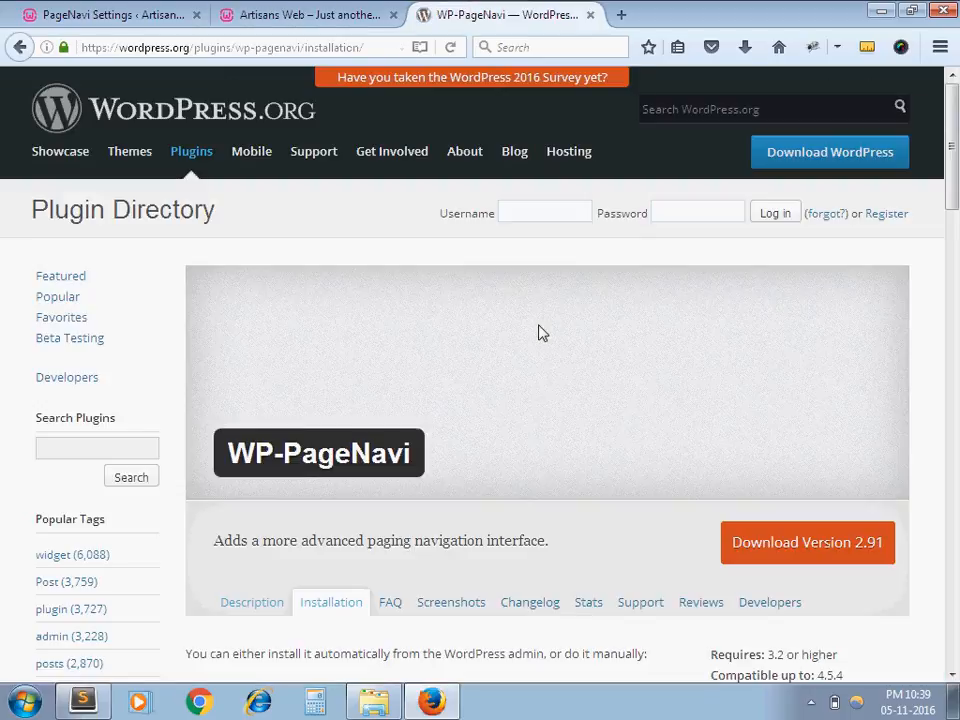
scroll("down", 3)
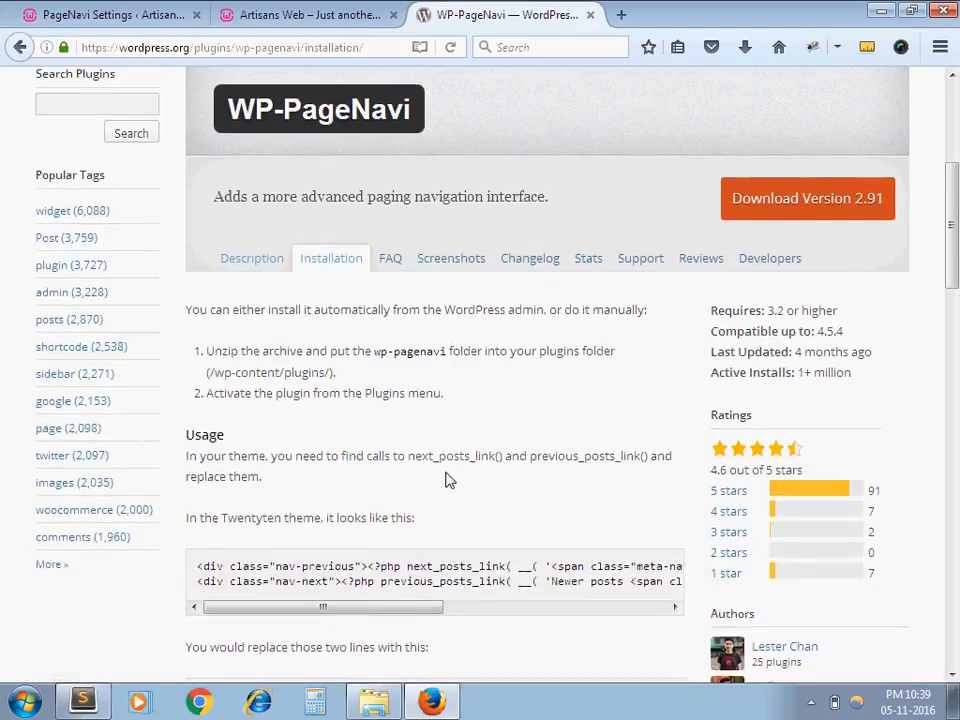
scroll("down", 3)
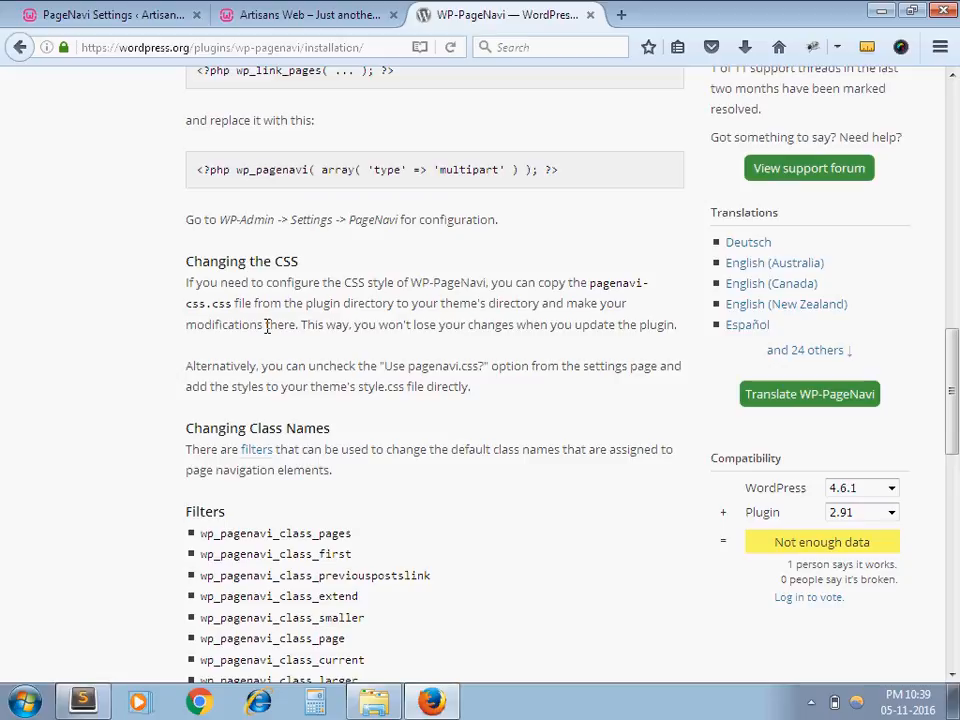
left_click(305, 14)
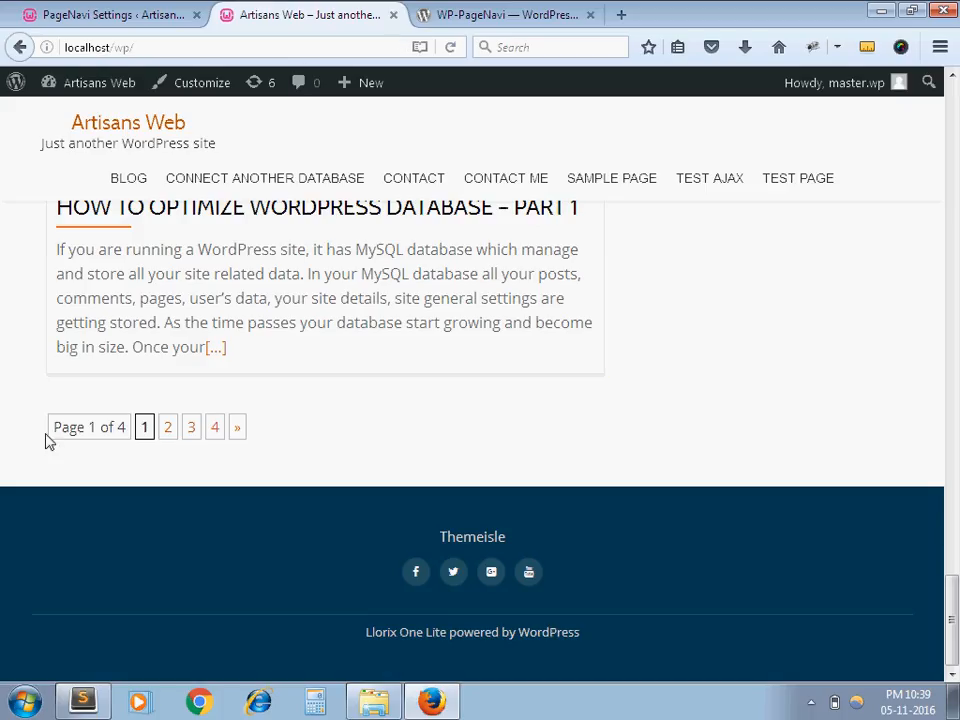
mouse_move(191, 427)
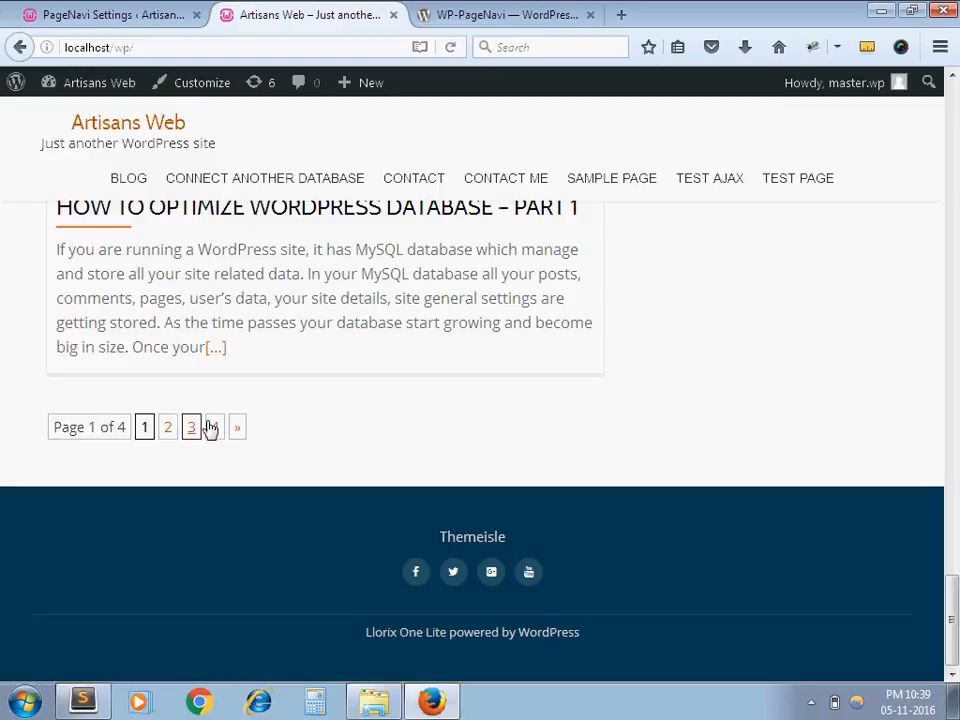